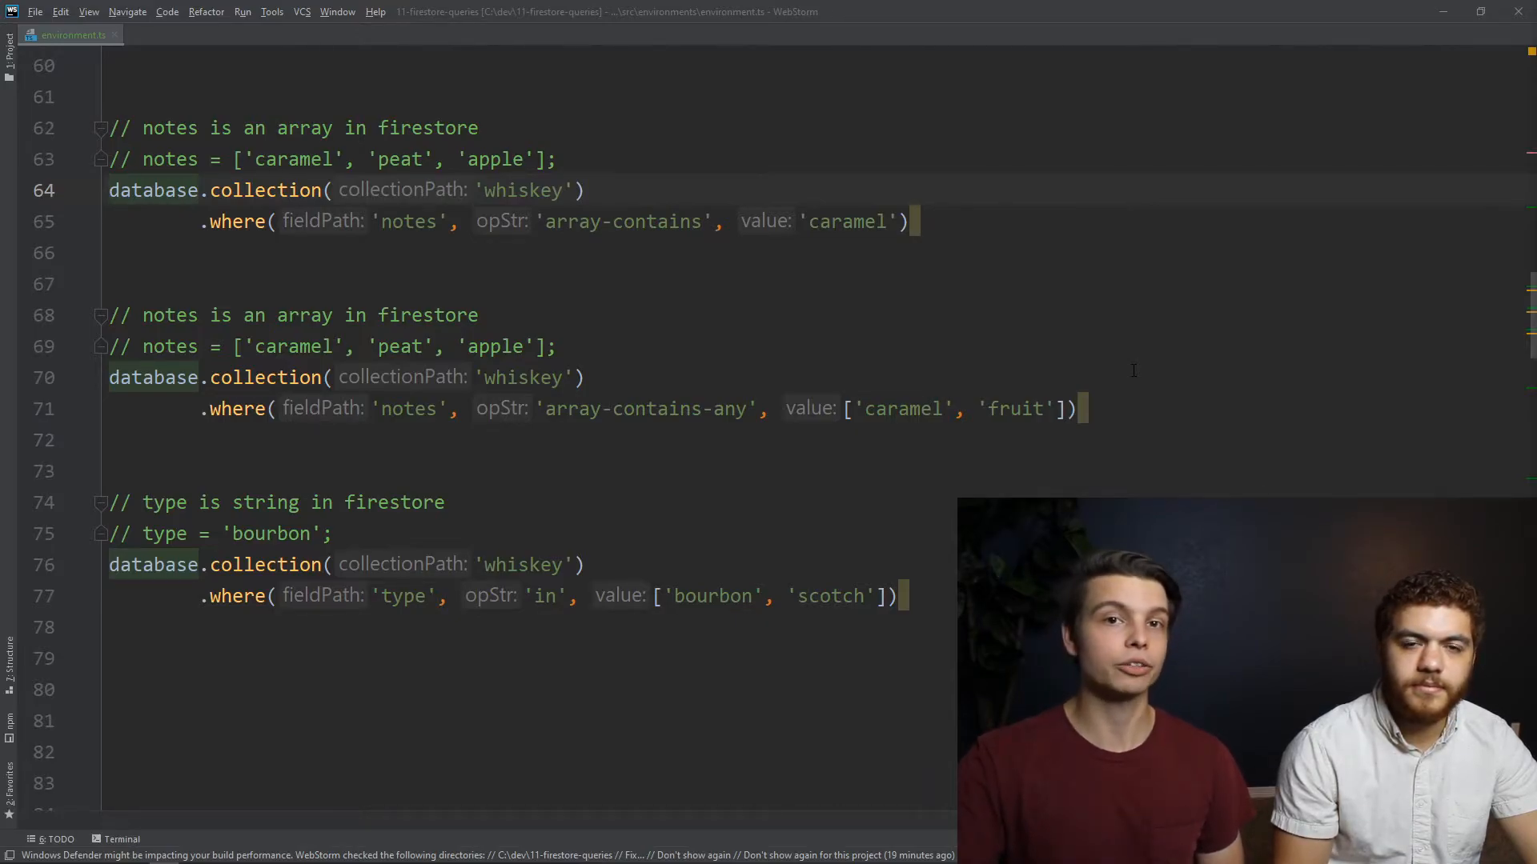
pyautogui.scroll(-3)
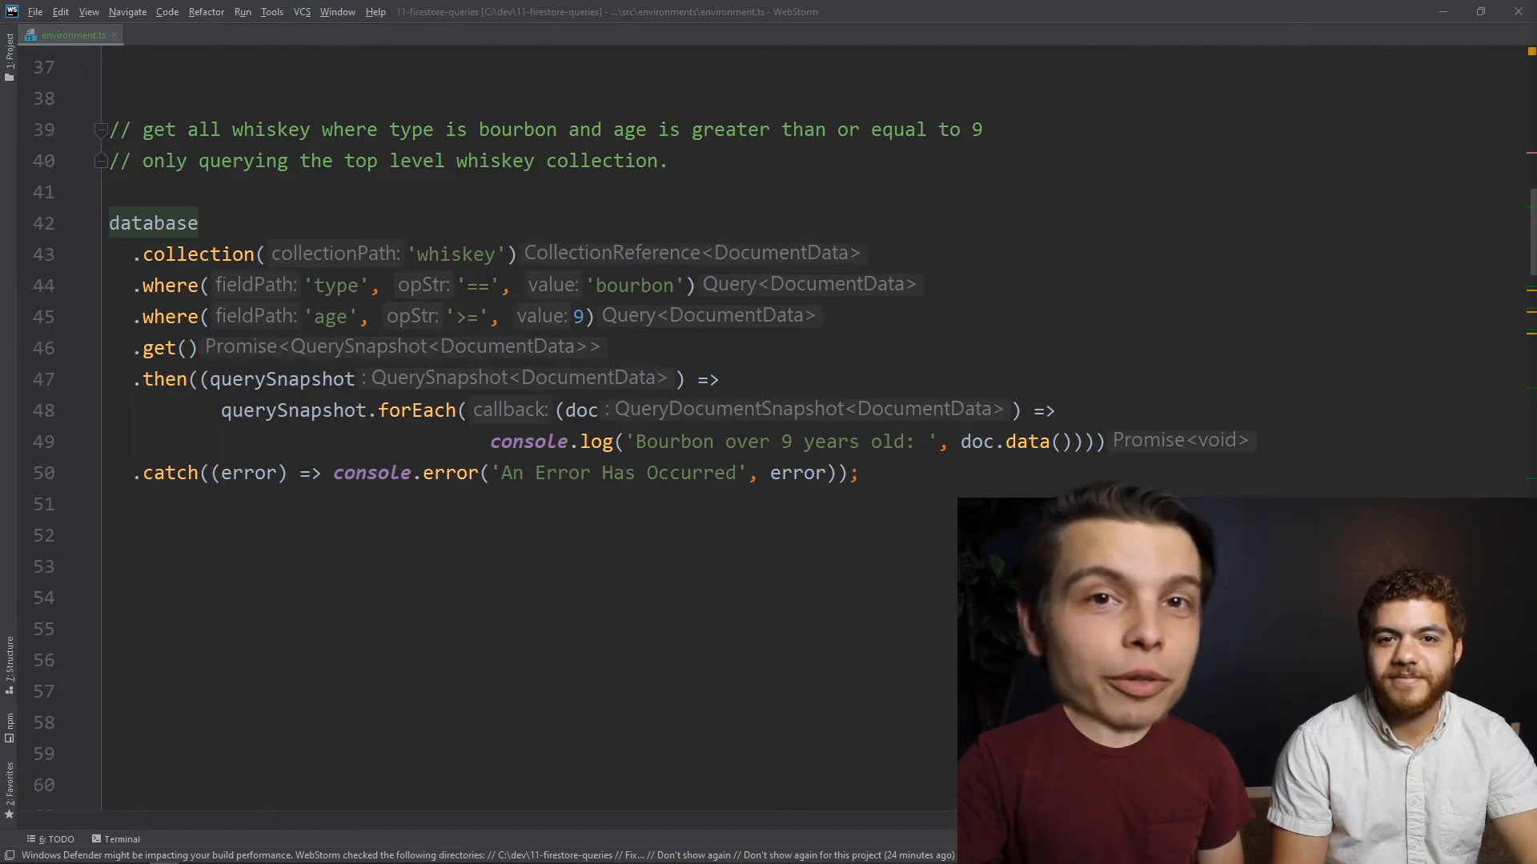
pyautogui.scroll(-3)
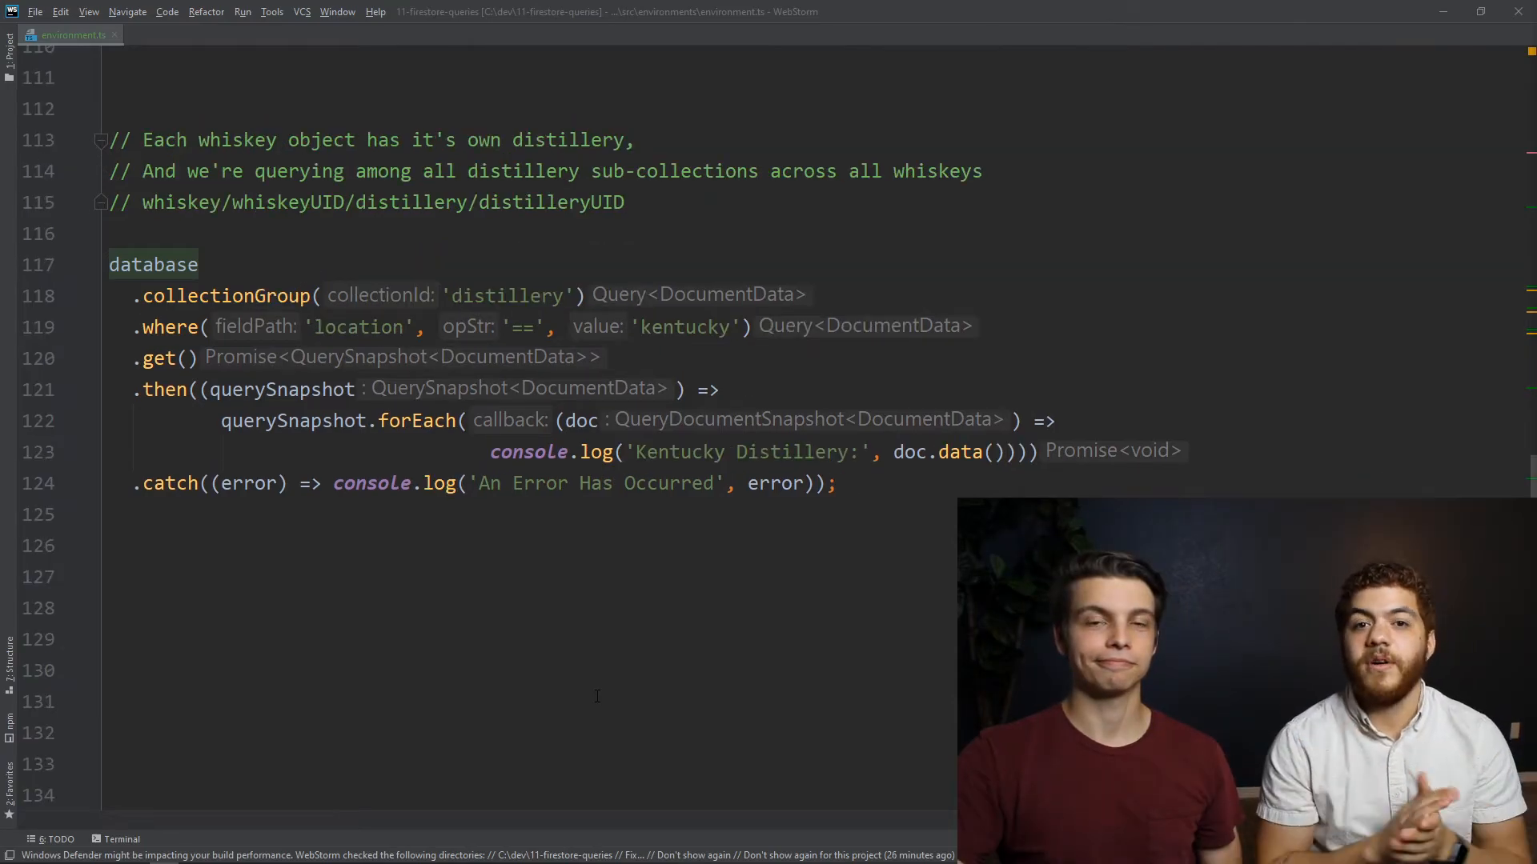